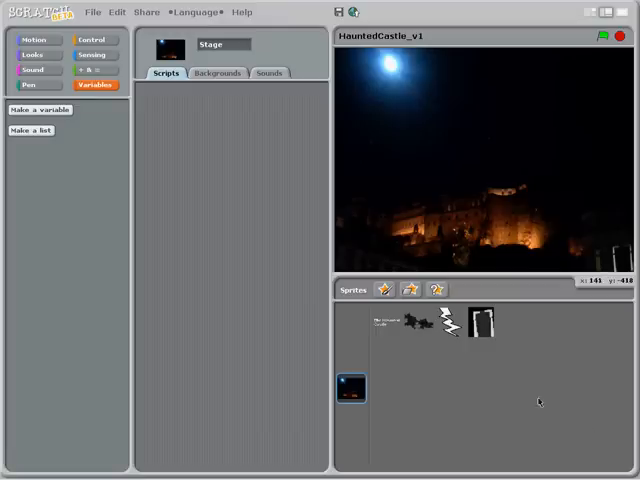
{"action": "mouse_move", "coordinate": [192, 180]}
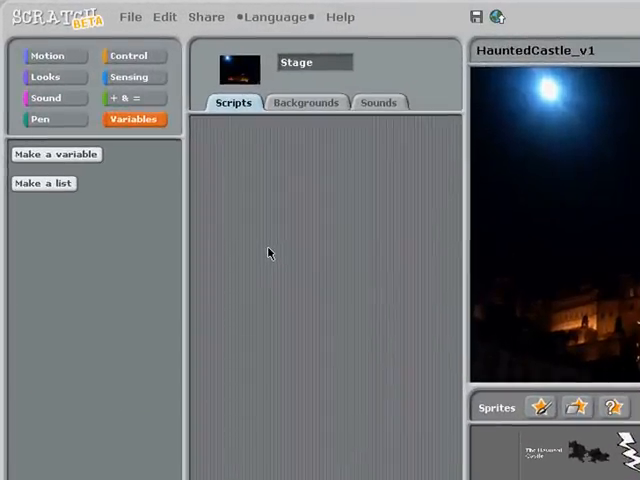
{"action": "mouse_move", "coordinate": [144, 140]}
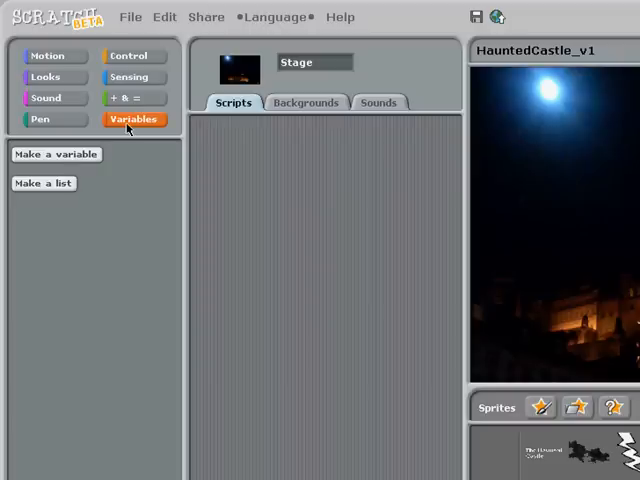
- Create a new variable named scene1, shown as a readout on the stage
{"action": "left_click", "coordinate": [56, 154]}
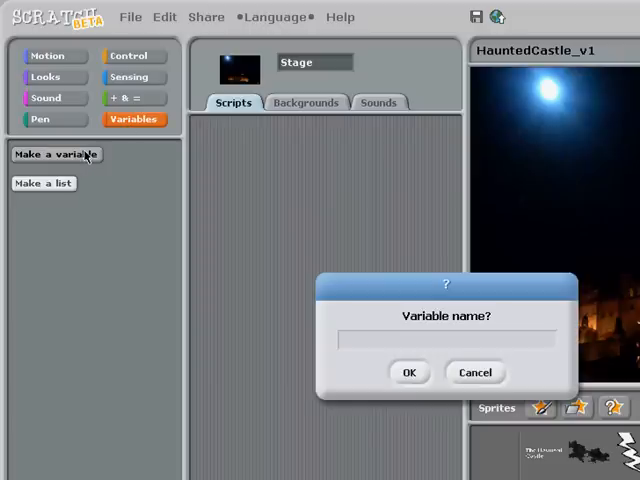
{"action": "mouse_move", "coordinate": [156, 188]}
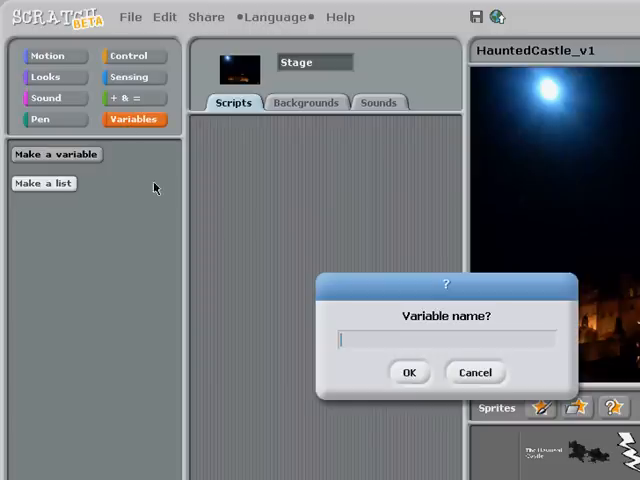
{"action": "type", "text": "s"}
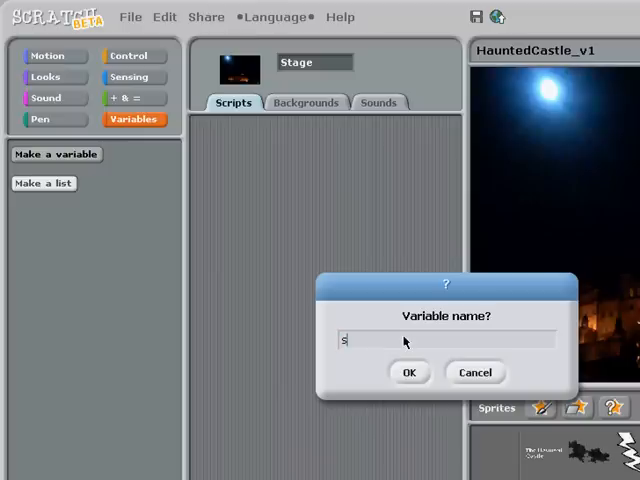
{"action": "type", "text": "cene1"}
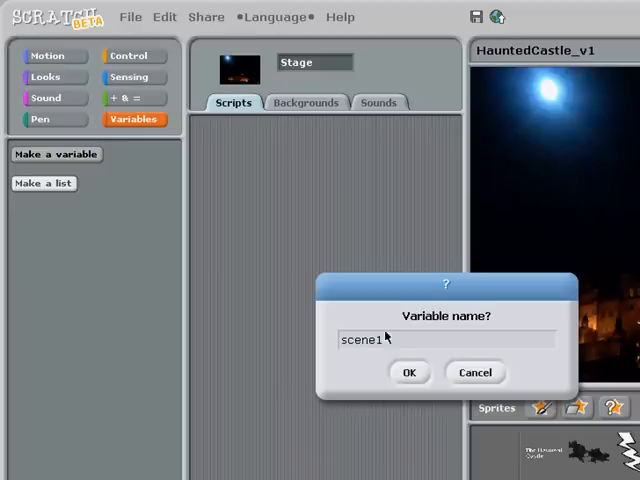
{"action": "left_click", "coordinate": [408, 372]}
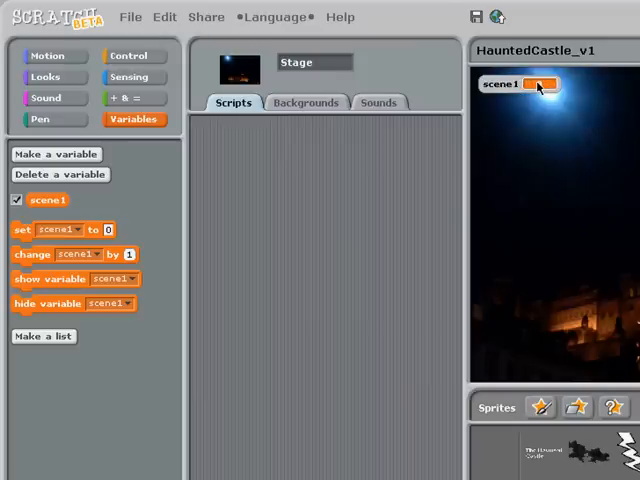
- Select the lightning sprite to show its green-flag repeat script
{"action": "left_click", "coordinate": [616, 46]}
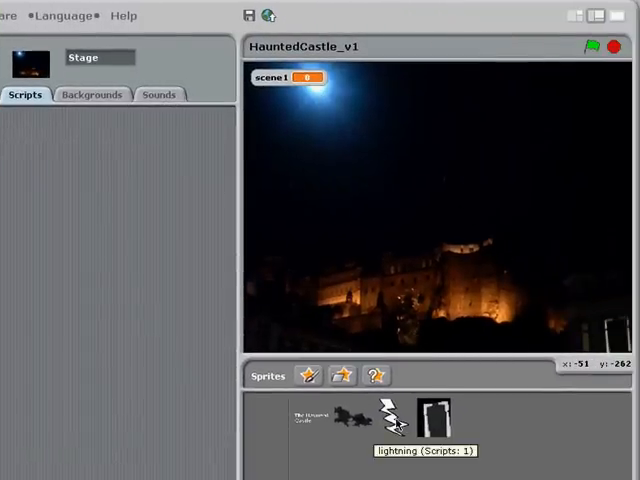
{"action": "left_click", "coordinate": [392, 416]}
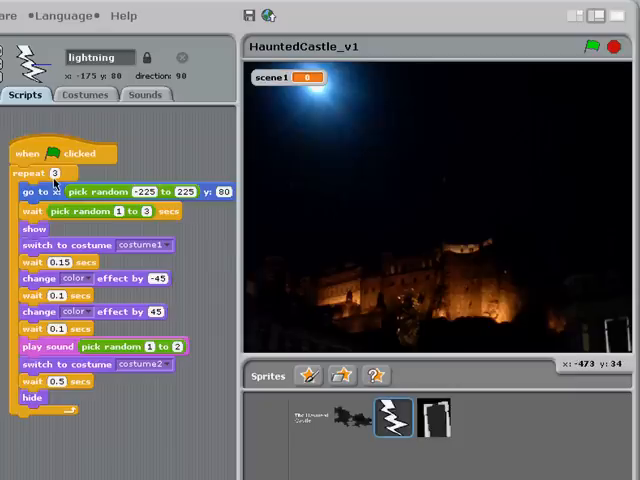
{"action": "mouse_move", "coordinate": [548, 274]}
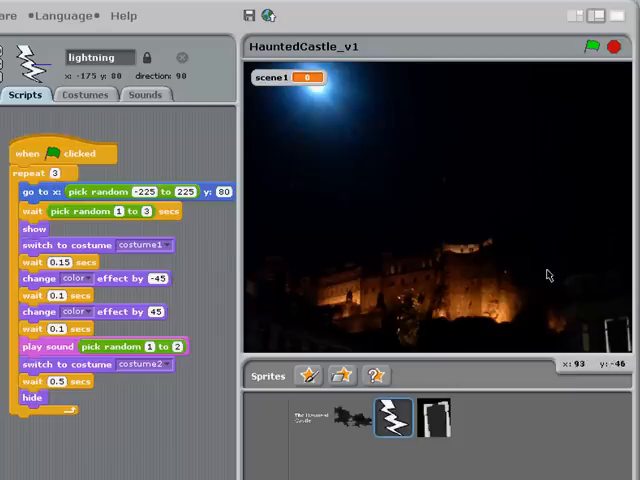
{"action": "mouse_move", "coordinate": [444, 156]}
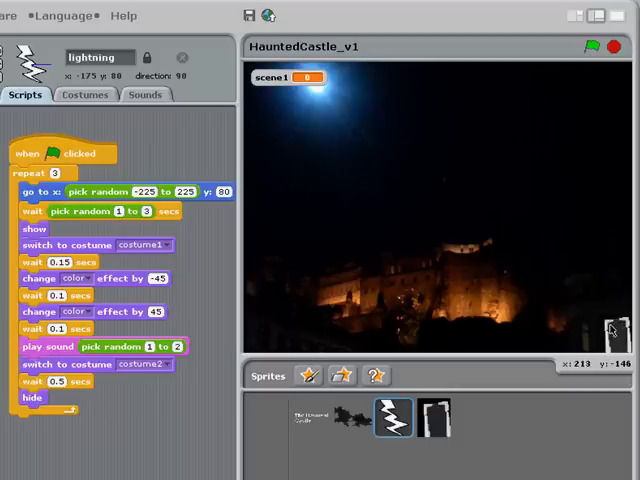
{"action": "mouse_move", "coordinate": [610, 324]}
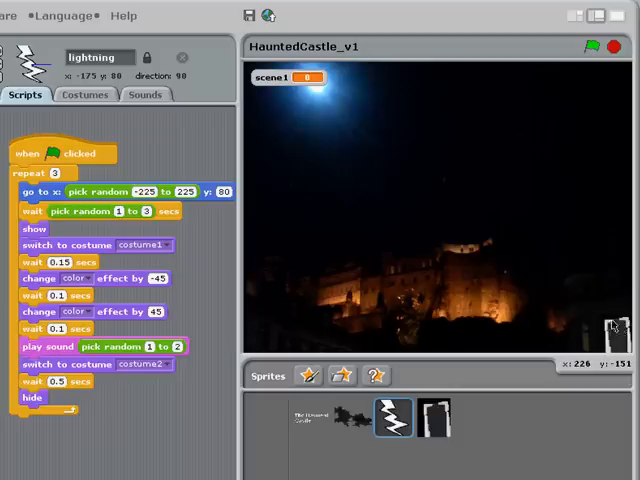
{"action": "mouse_move", "coordinate": [616, 336]}
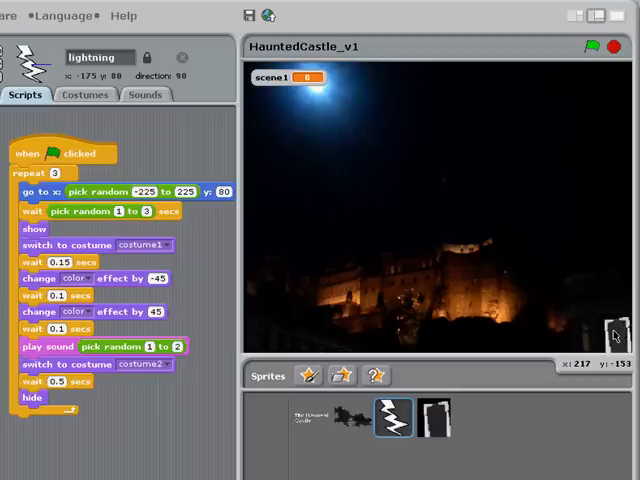
{"action": "mouse_move", "coordinate": [506, 276]}
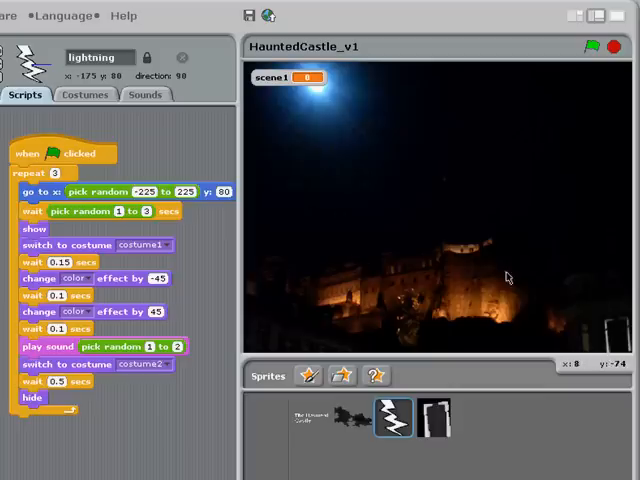
{"action": "mouse_move", "coordinate": [396, 258]}
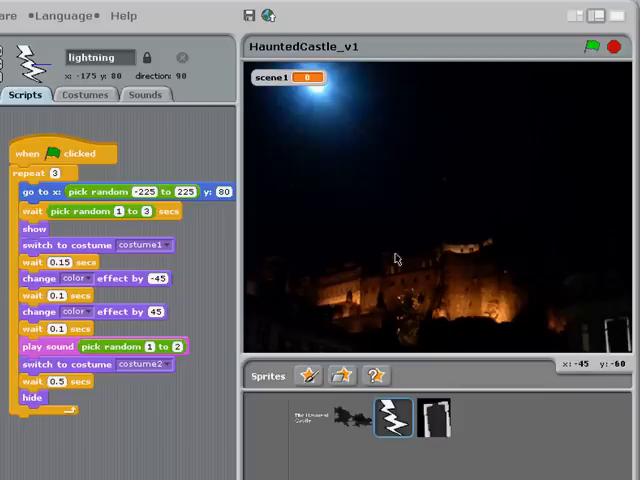
{"action": "mouse_move", "coordinate": [364, 244]}
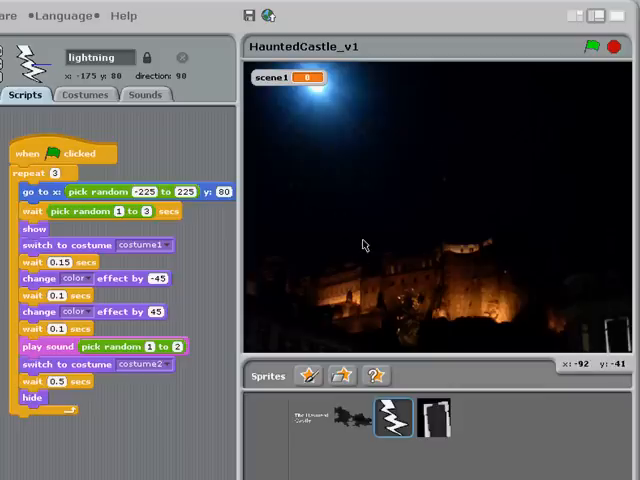
{"action": "mouse_move", "coordinate": [364, 244]}
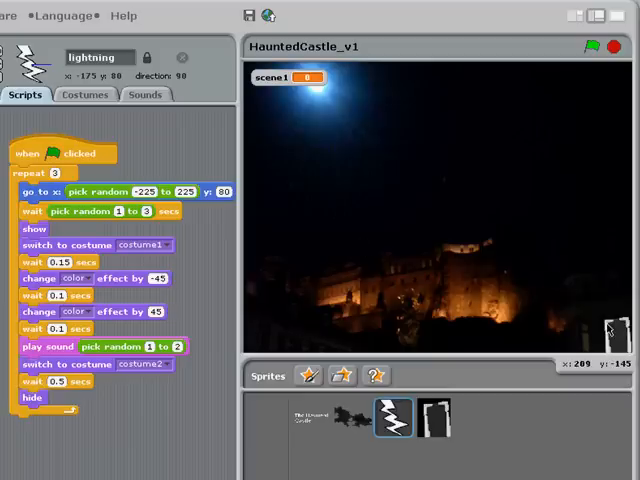
{"action": "mouse_move", "coordinate": [584, 316]}
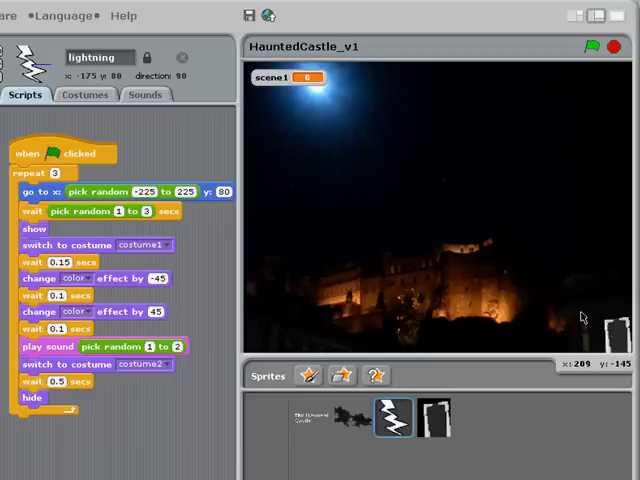
{"action": "mouse_move", "coordinate": [562, 306]}
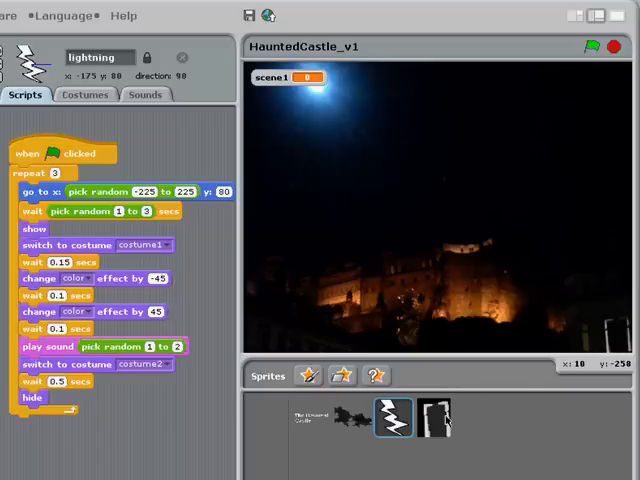
- Give the door sprite a 'when I receive stopEverything' script that sets scene1 to 1
{"action": "left_click", "coordinate": [436, 418]}
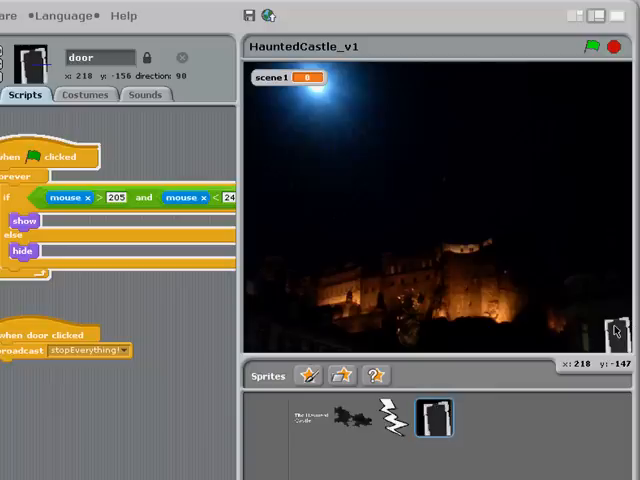
{"action": "mouse_move", "coordinate": [614, 330]}
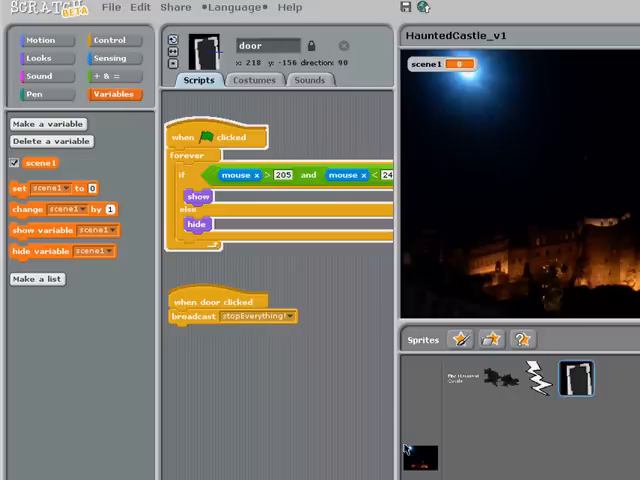
{"action": "mouse_move", "coordinate": [18, 52]}
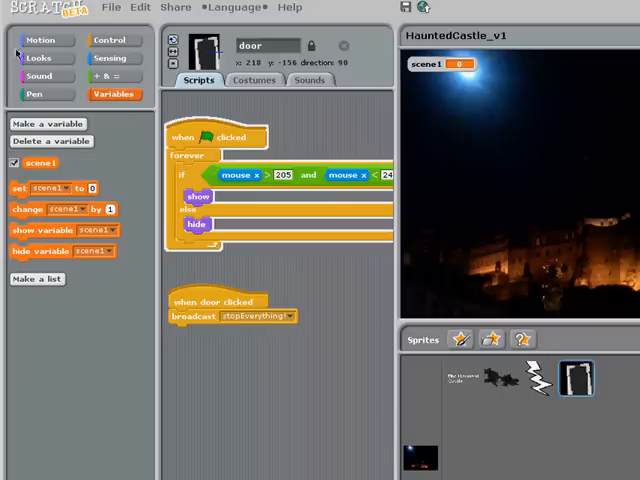
{"action": "left_click", "coordinate": [112, 40]}
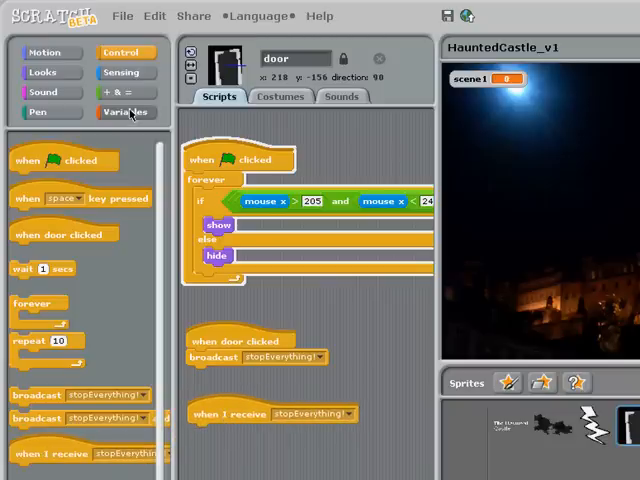
{"action": "left_click", "coordinate": [126, 112]}
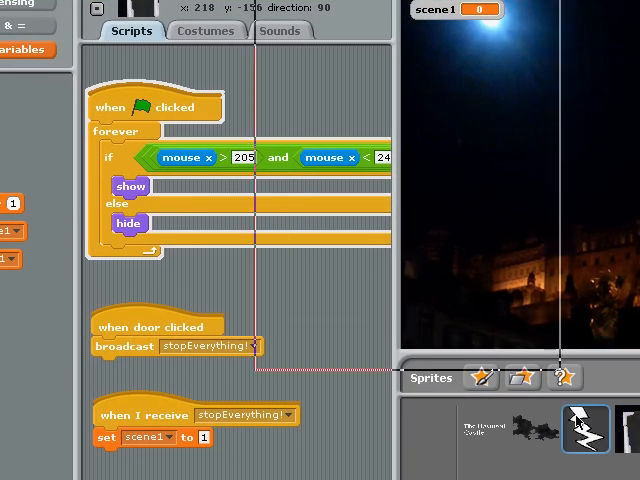
- Replace the lightning sprite's 'repeat 3' loop with an empty repeat-until loop
{"action": "left_click", "coordinate": [586, 430]}
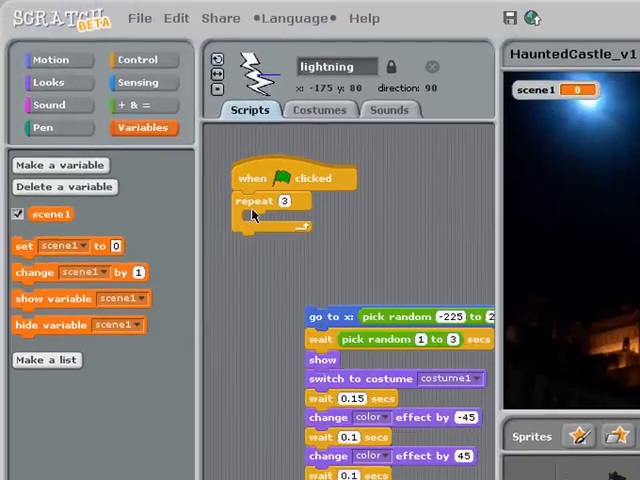
{"action": "left_click_drag", "start_coordinate": [270, 200], "coordinate": [140, 216]}
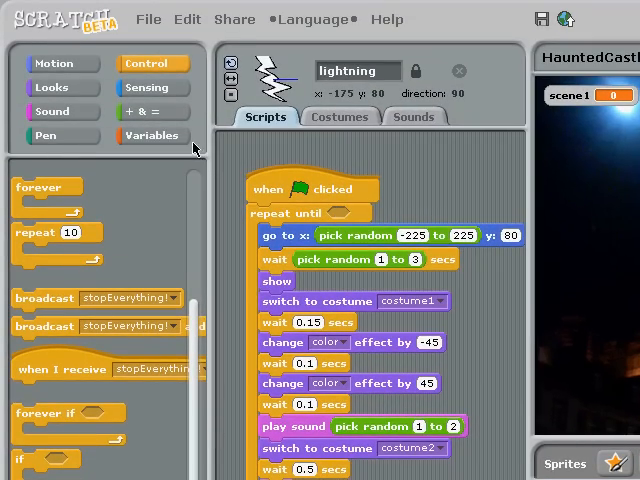
{"action": "left_click", "coordinate": [152, 112]}
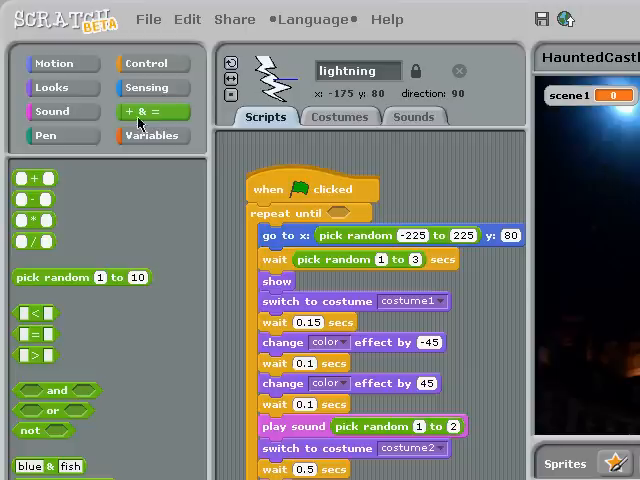
{"action": "mouse_move", "coordinate": [30, 438]}
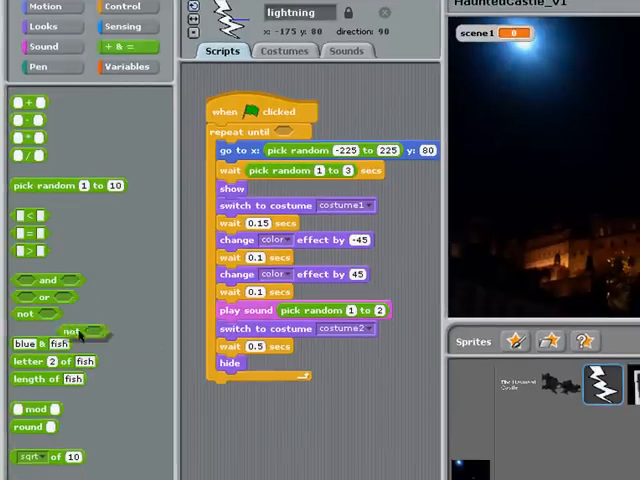
- Assemble the condition 'not scene1 = 0' from not, equals and the scene1 reporter
{"action": "left_click_drag", "start_coordinate": [76, 332], "coordinate": [240, 418]}
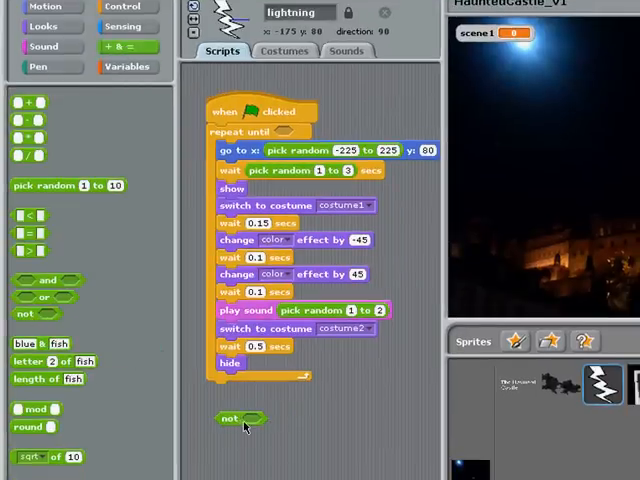
{"action": "left_click", "coordinate": [128, 66]}
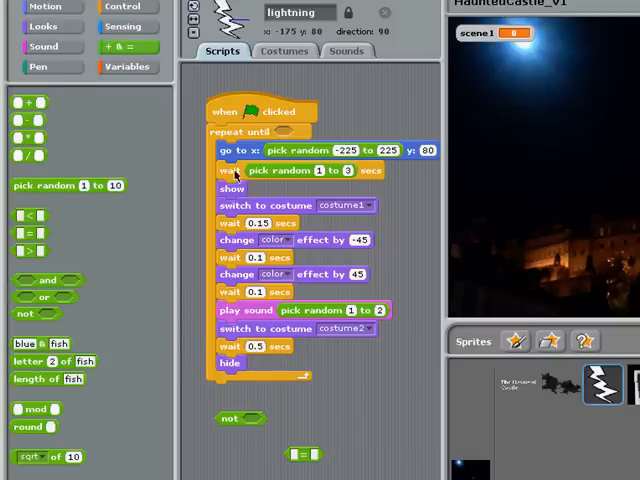
{"action": "mouse_move", "coordinate": [248, 332]}
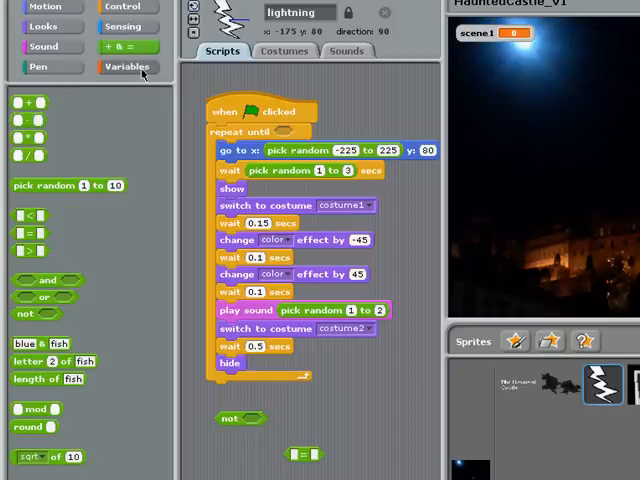
{"action": "left_click", "coordinate": [128, 66]}
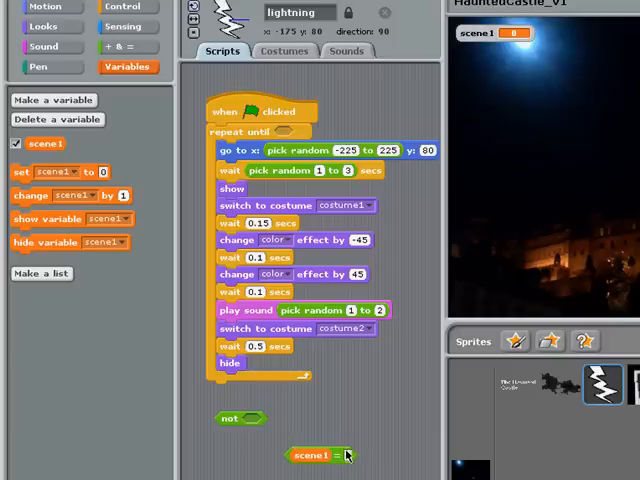
{"action": "left_click_drag", "start_coordinate": [318, 456], "coordinate": [290, 420]}
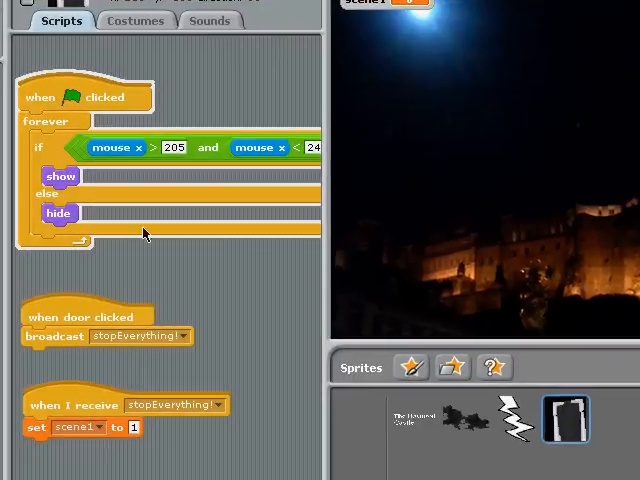
{"action": "left_click", "coordinate": [516, 418]}
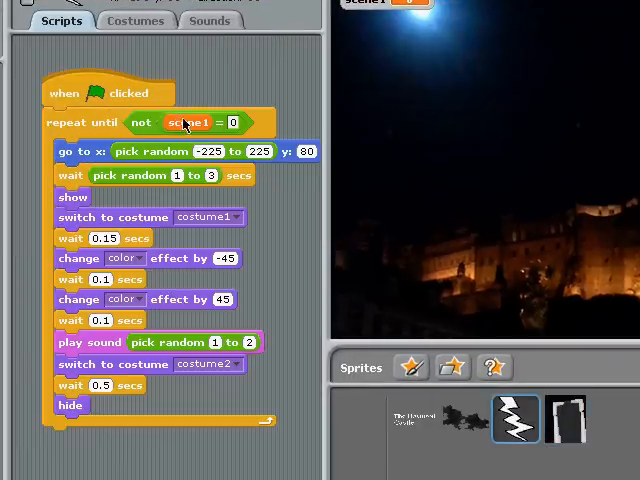
- Use 'not scene1 = 0' as the repeat-until condition of the lightning loop
{"action": "left_click", "coordinate": [600, 14]}
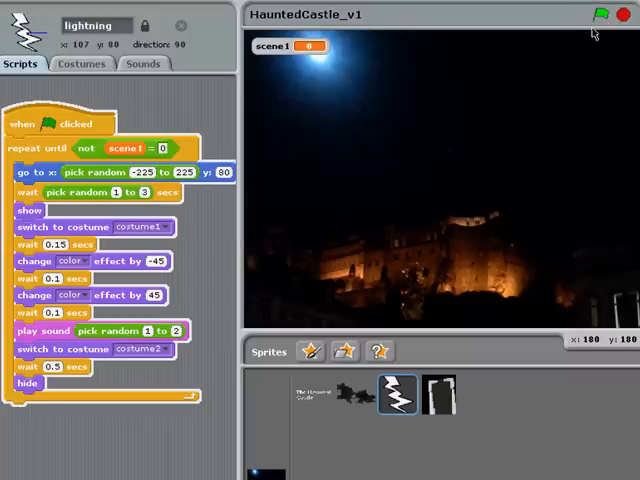
{"action": "mouse_move", "coordinate": [504, 148]}
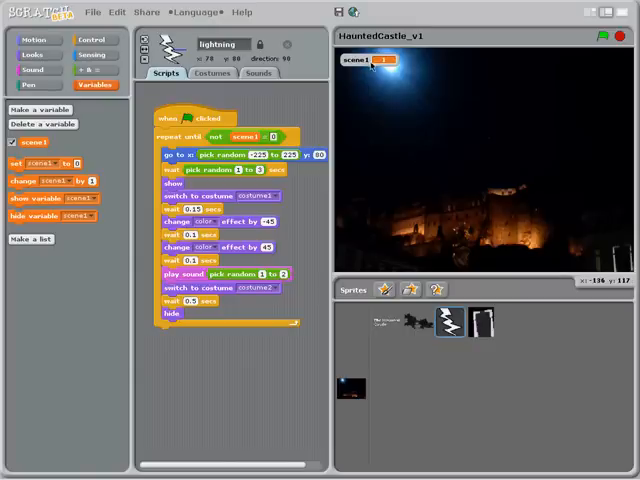
{"action": "mouse_move", "coordinate": [388, 68]}
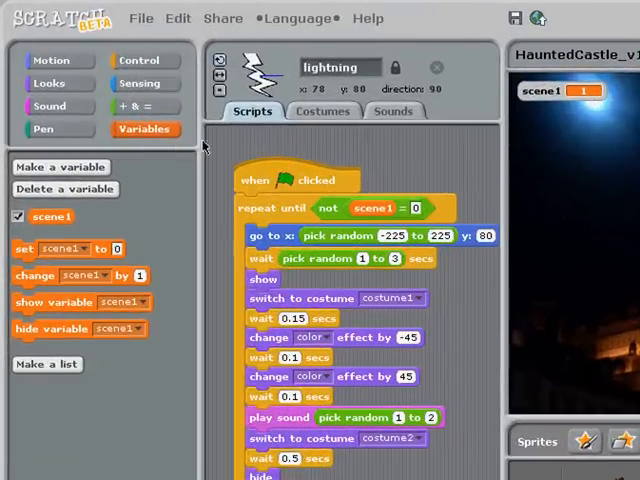
- Uncheck scene1 in the Variables palette to hide its stage readout
{"action": "left_click", "coordinate": [16, 216]}
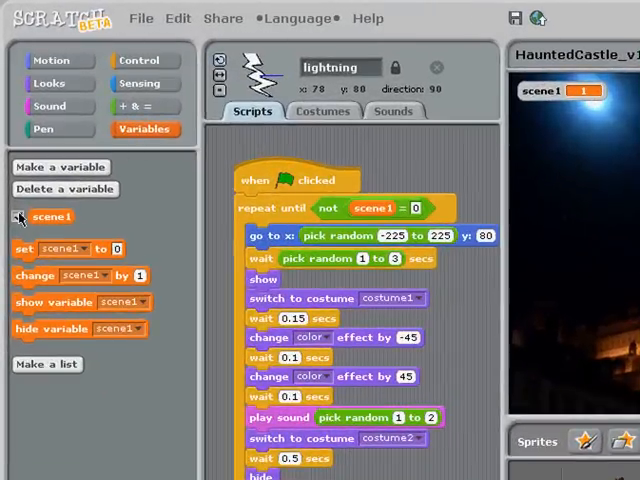
{"action": "mouse_move", "coordinate": [18, 216]}
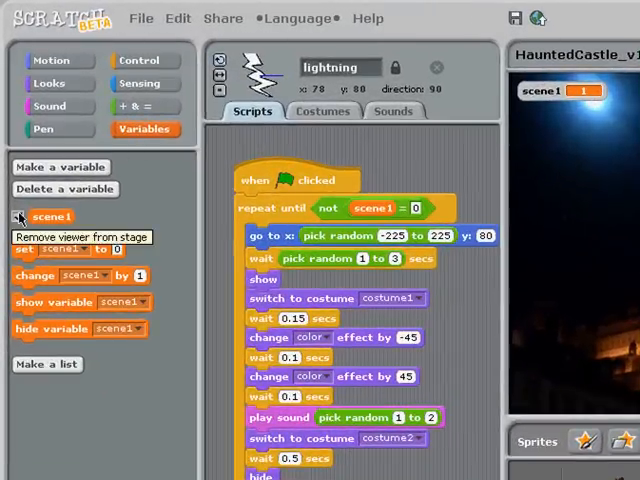